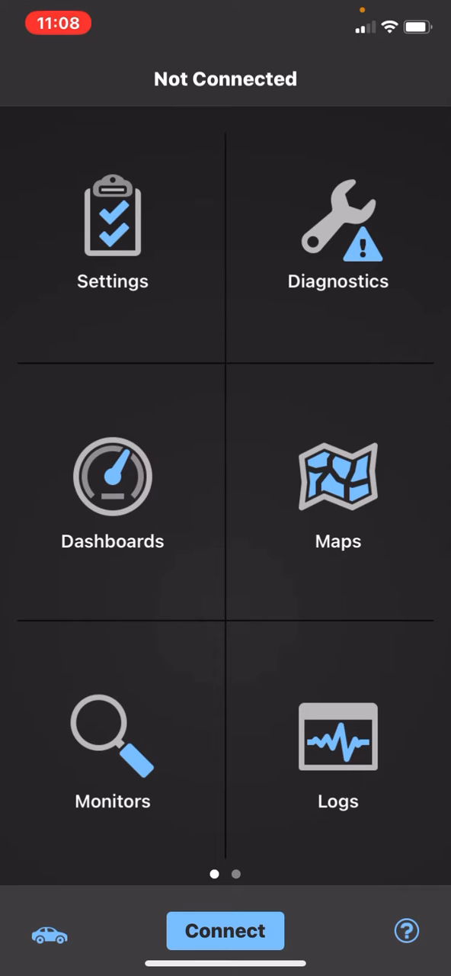
Go from the home screen into Settings and then the Preferences categories
{"action": "left_click", "coordinate": [113, 232]}
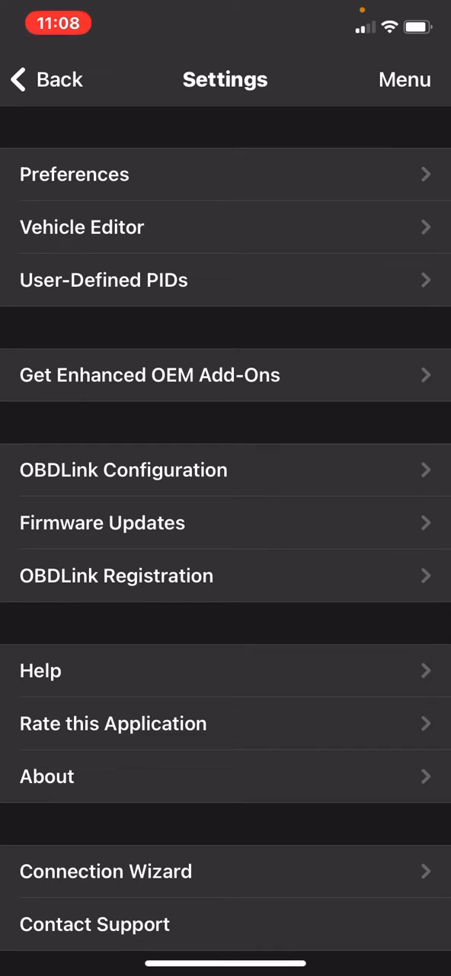
{"action": "left_click", "coordinate": [73, 174]}
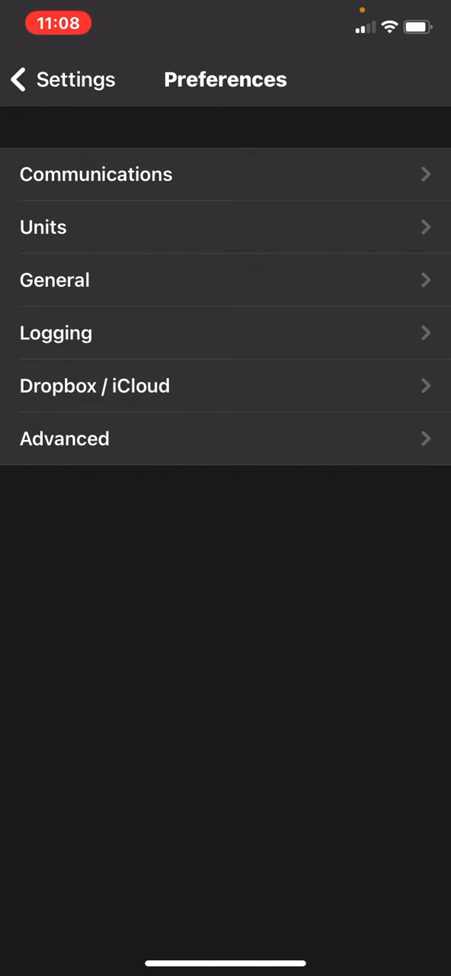
Open the Logging preferences and review the Logging Enabled switch and CSV options
{"action": "left_click", "coordinate": [55, 333]}
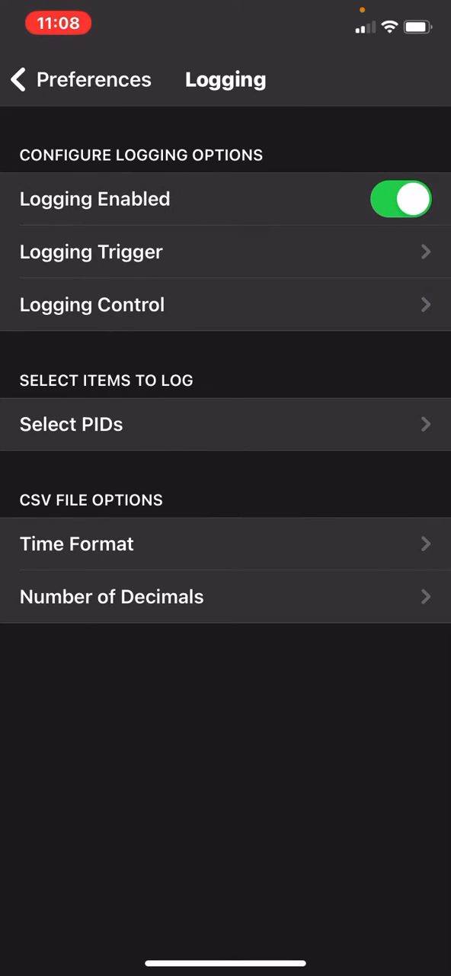
{"action": "left_click", "coordinate": [91, 252]}
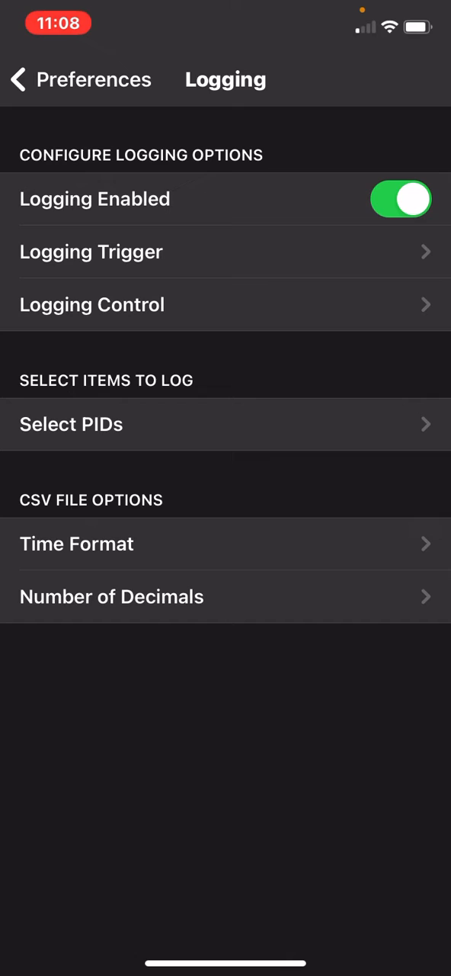
{"action": "left_click", "coordinate": [70, 424]}
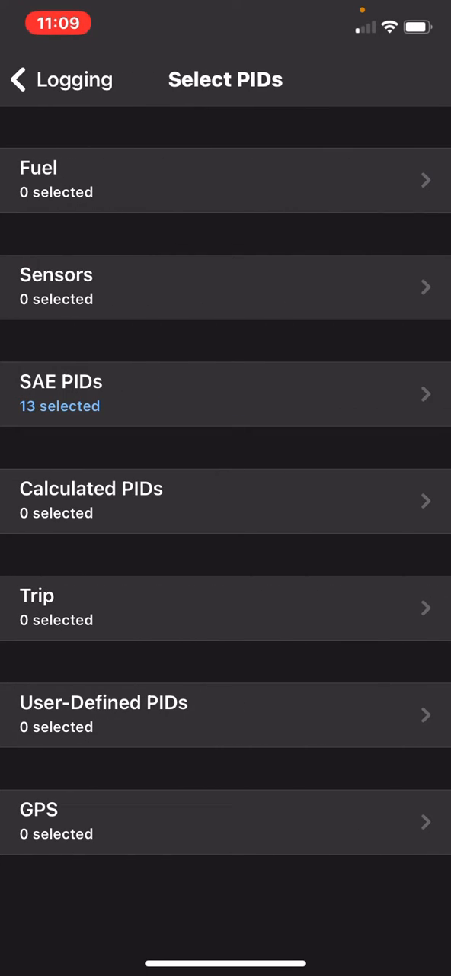
{"action": "left_click", "coordinate": [226, 394]}
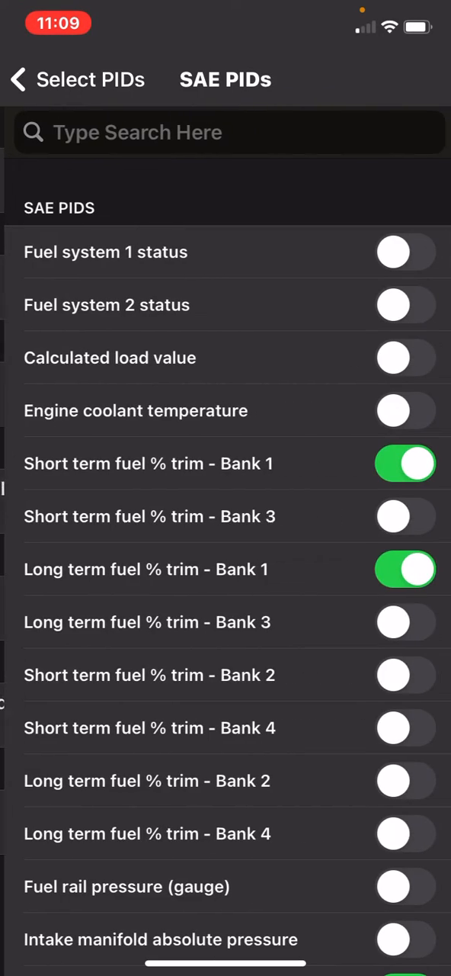
{"action": "scroll", "scroll_direction": "down", "scroll_amount": 3}
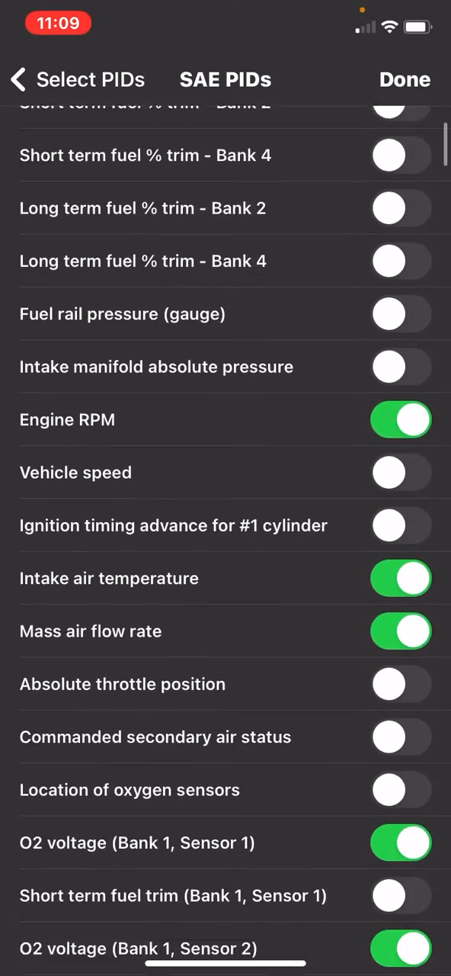
{"action": "scroll", "scroll_direction": "down", "scroll_amount": 3}
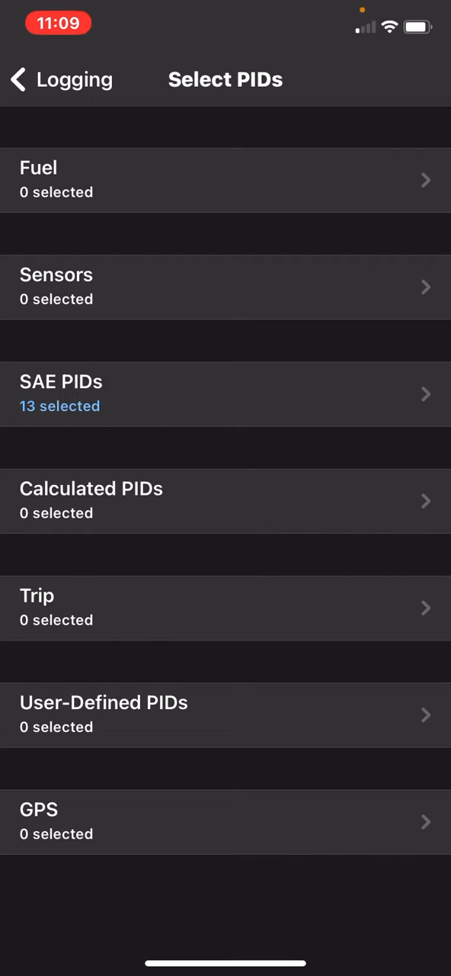
{"action": "left_click", "coordinate": [226, 820]}
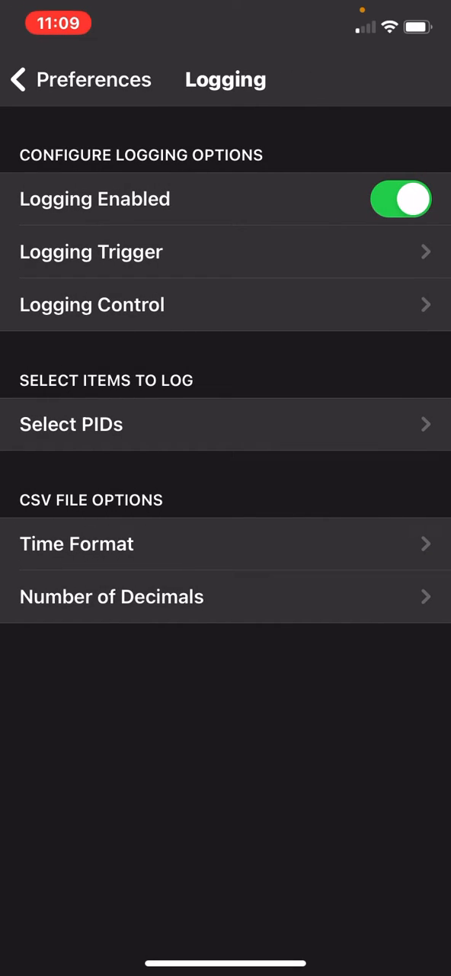
Review the Units settings down to Airflow in g/s, then return toward the home screen
{"action": "left_click", "coordinate": [17, 80]}
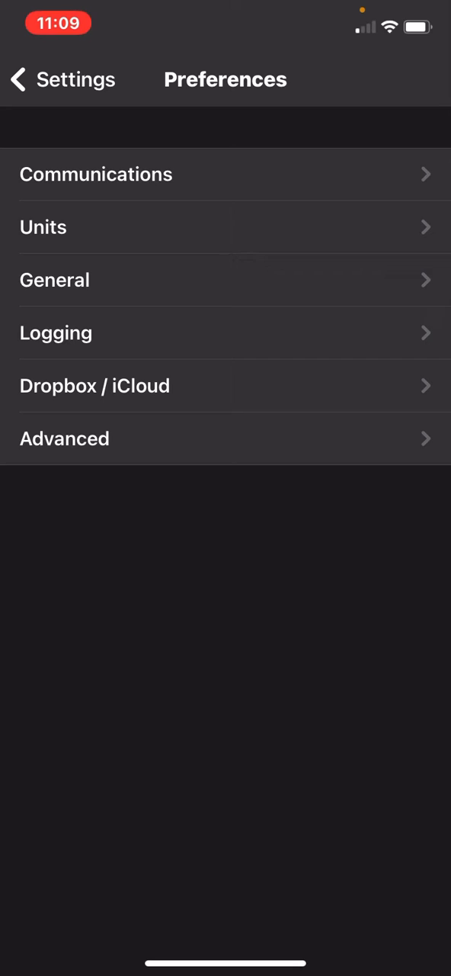
{"action": "left_click", "coordinate": [43, 226]}
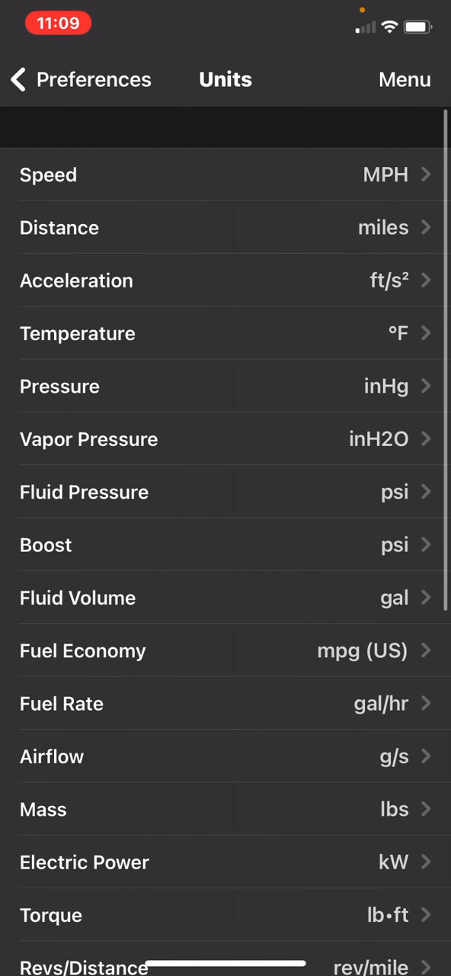
{"action": "scroll", "scroll_direction": "down", "scroll_amount": 3}
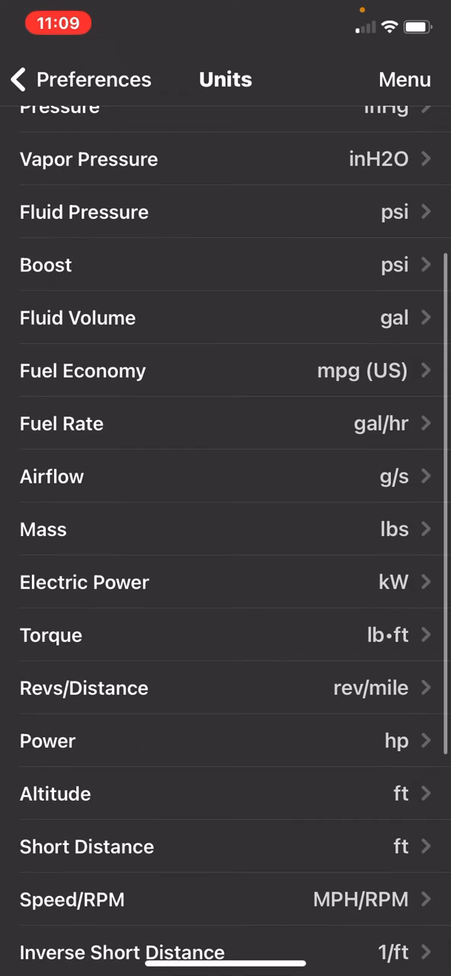
{"action": "left_click", "coordinate": [225, 476]}
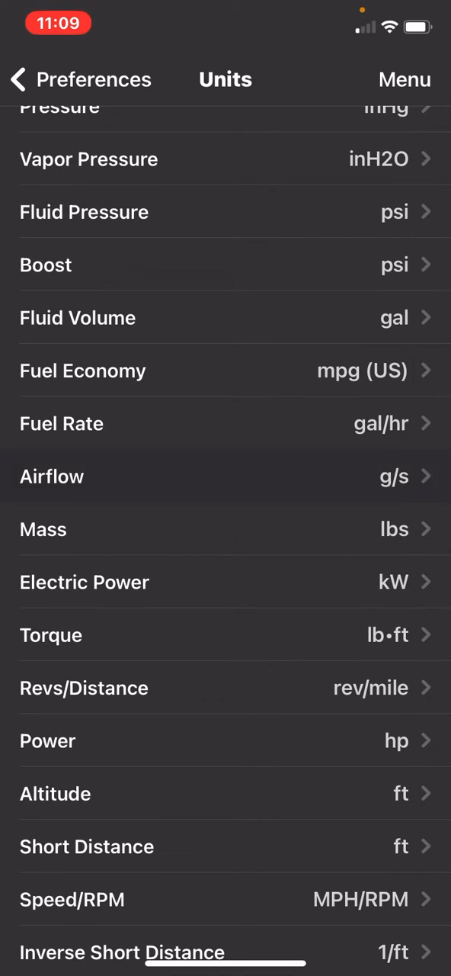
{"action": "left_click", "coordinate": [226, 476]}
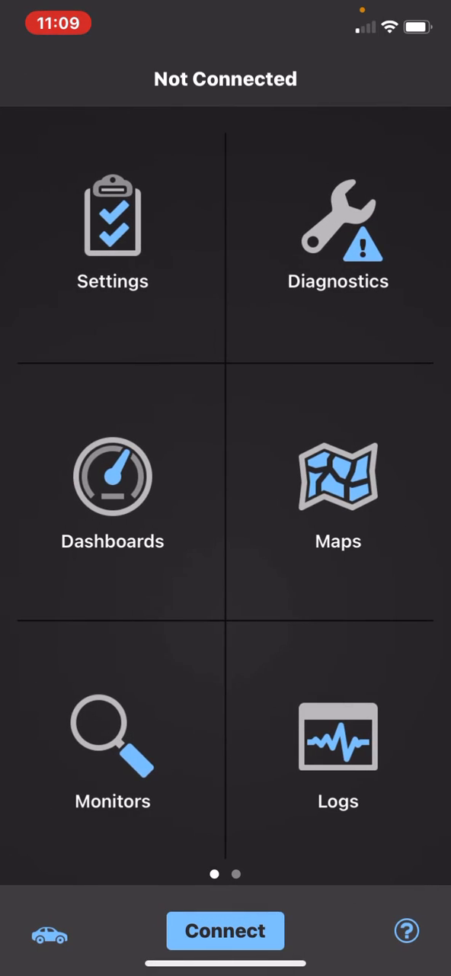
Open the Logs screen and dismiss the Menu action sheet to show the empty Files view
{"action": "left_click", "coordinate": [339, 737]}
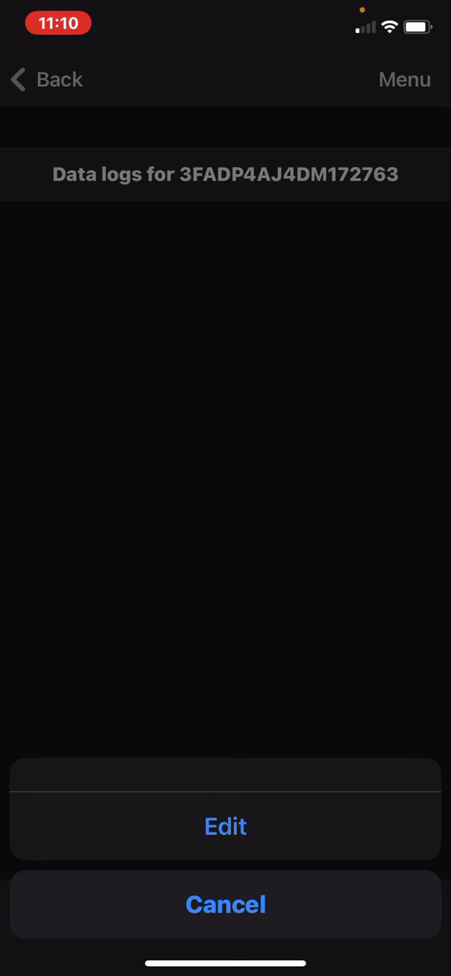
{"action": "left_click", "coordinate": [226, 905]}
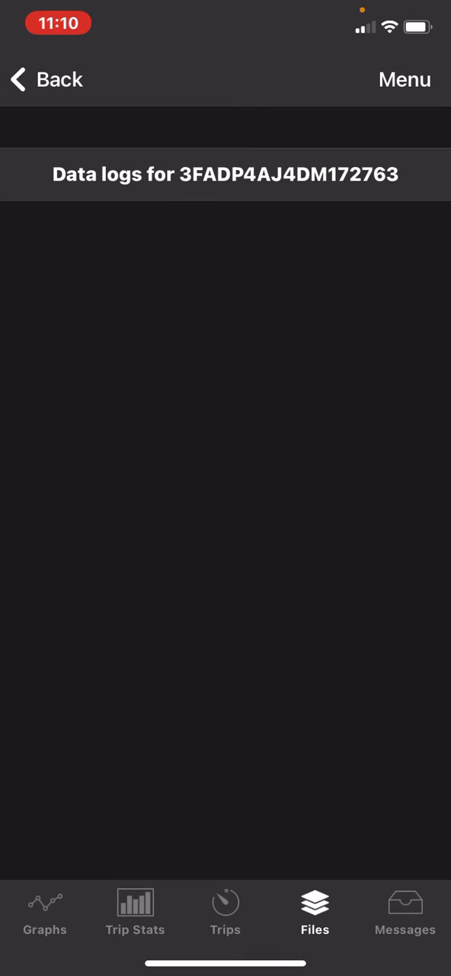